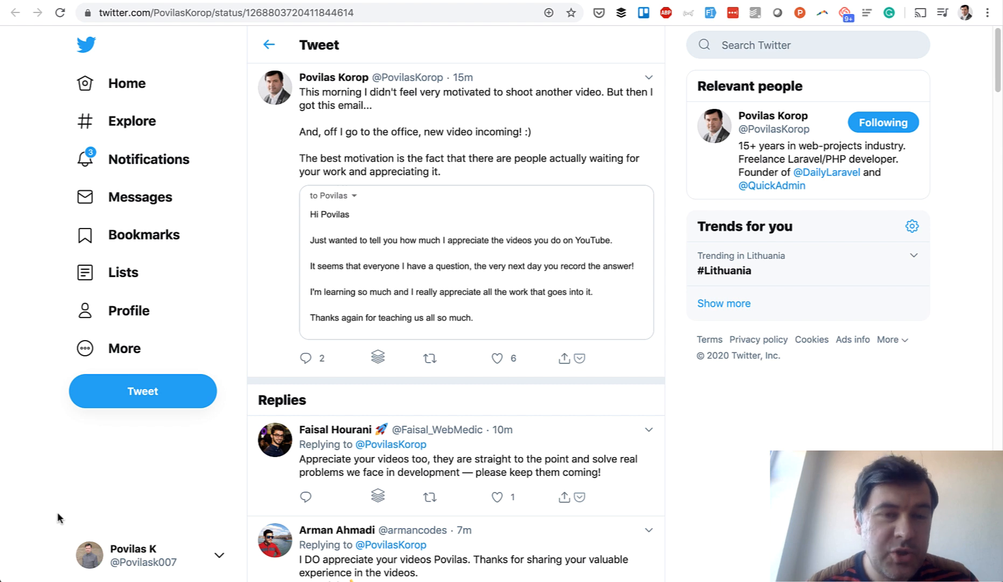
mouse_move(313, 257)
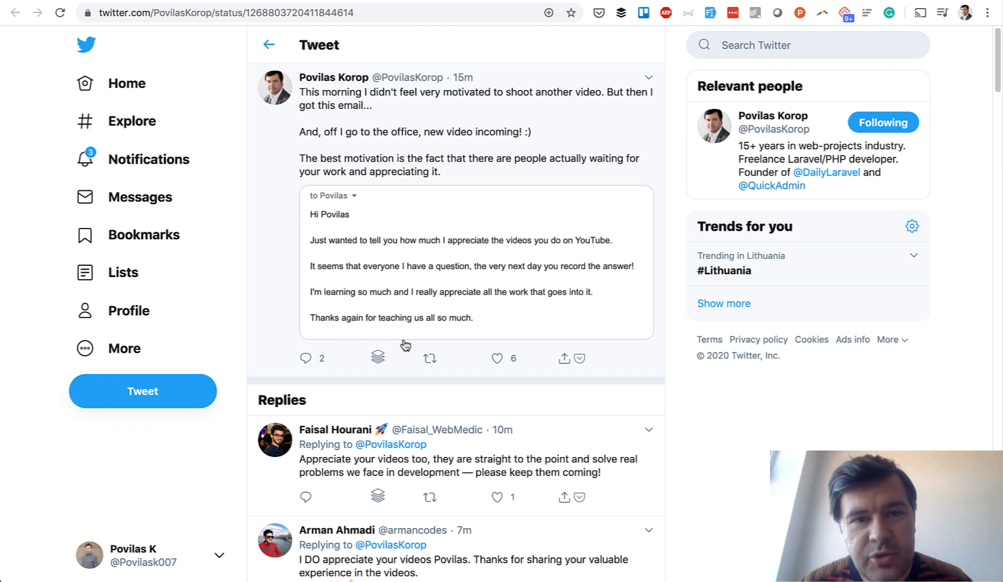
Step: Open the Laravel Fundamentals quiz from the Public Quizzes list to show its 25 questions
click(496, 358)
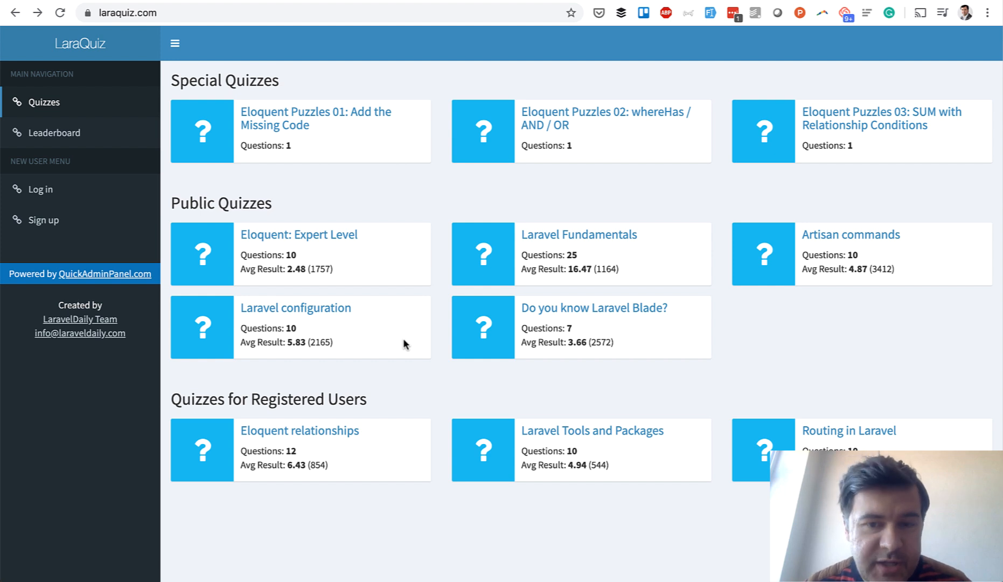
mouse_move(677, 267)
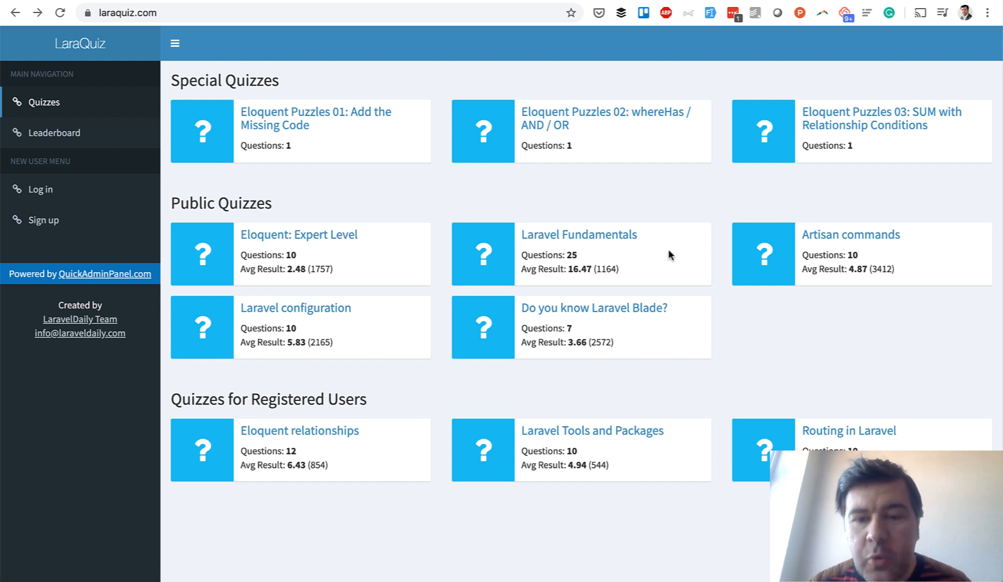
mouse_move(584, 257)
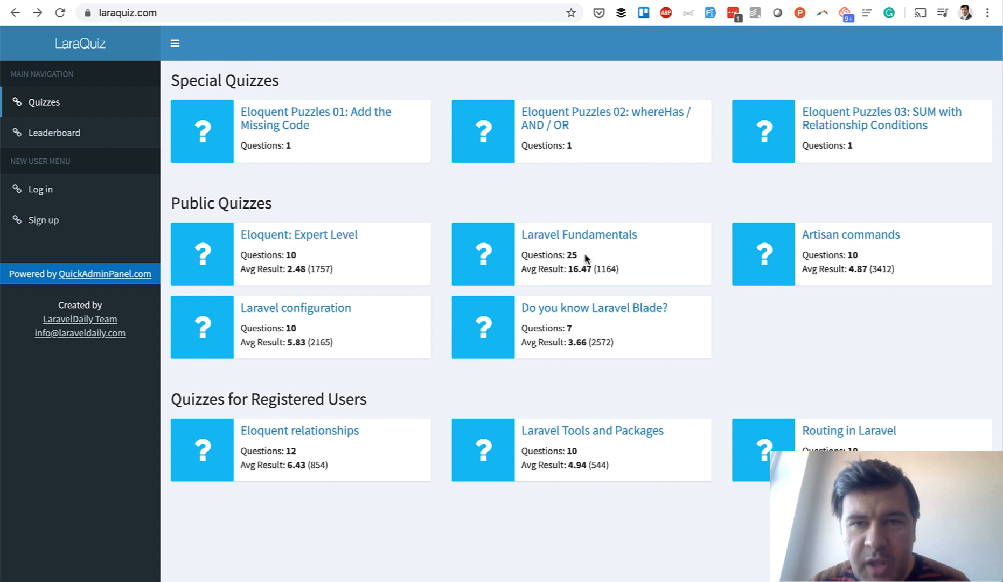
mouse_move(694, 250)
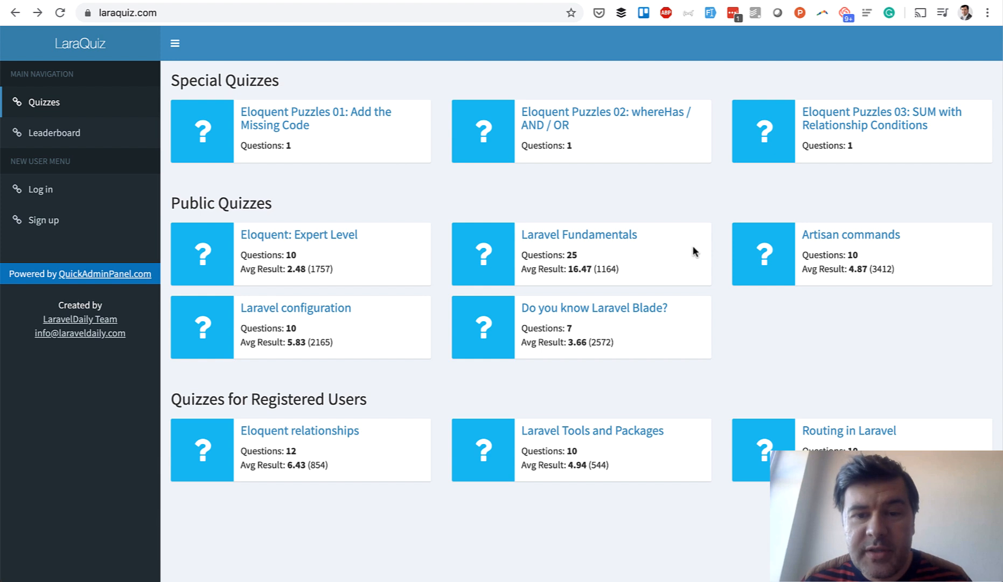
click(578, 234)
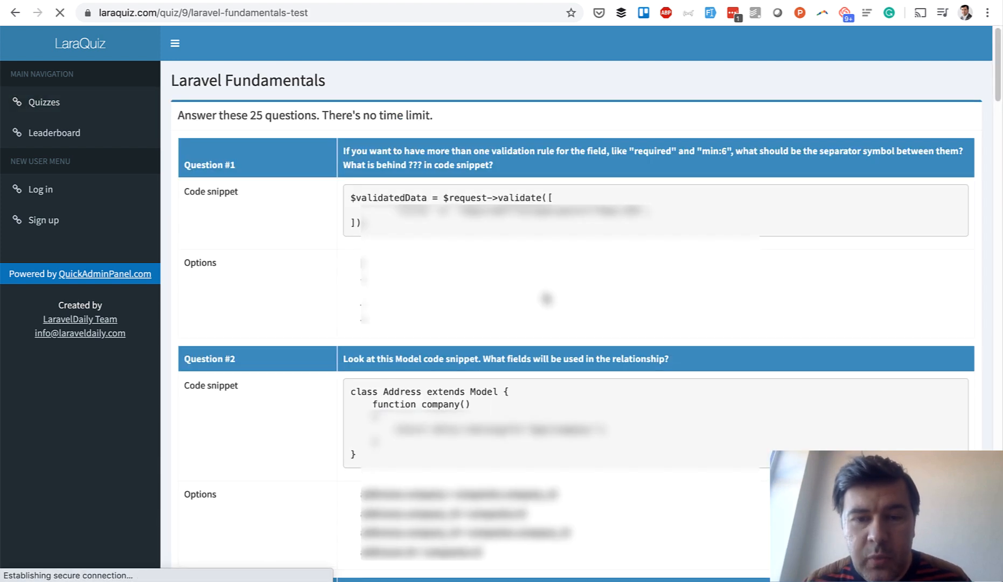